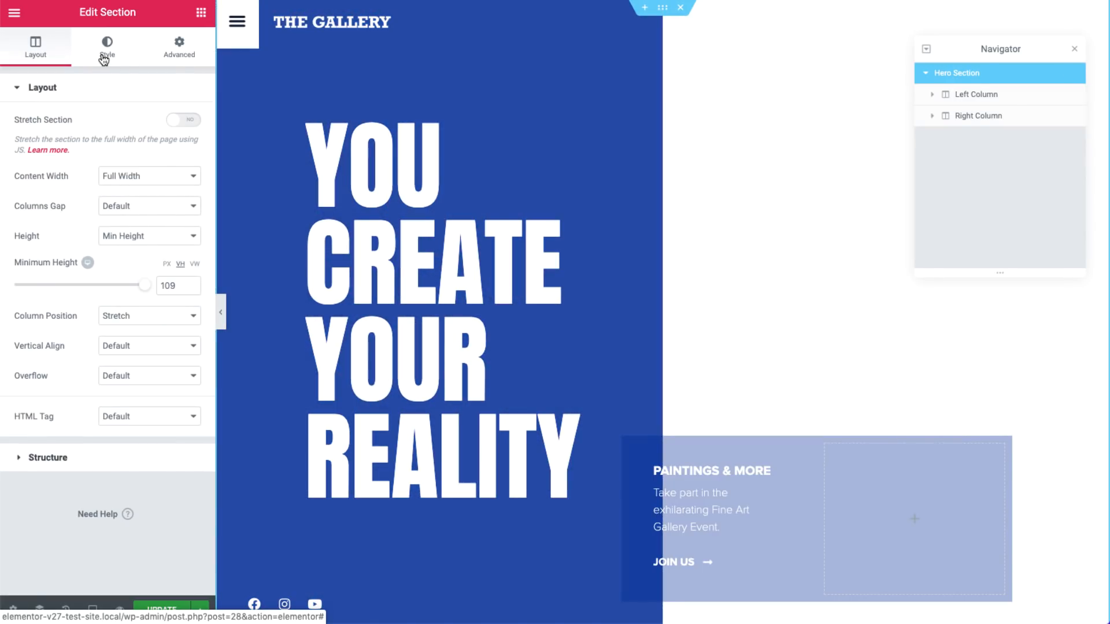
Step: Switch the Hero Section panel to its Style tab to reach background options
{"action": "left_click", "coordinate": [106, 47]}
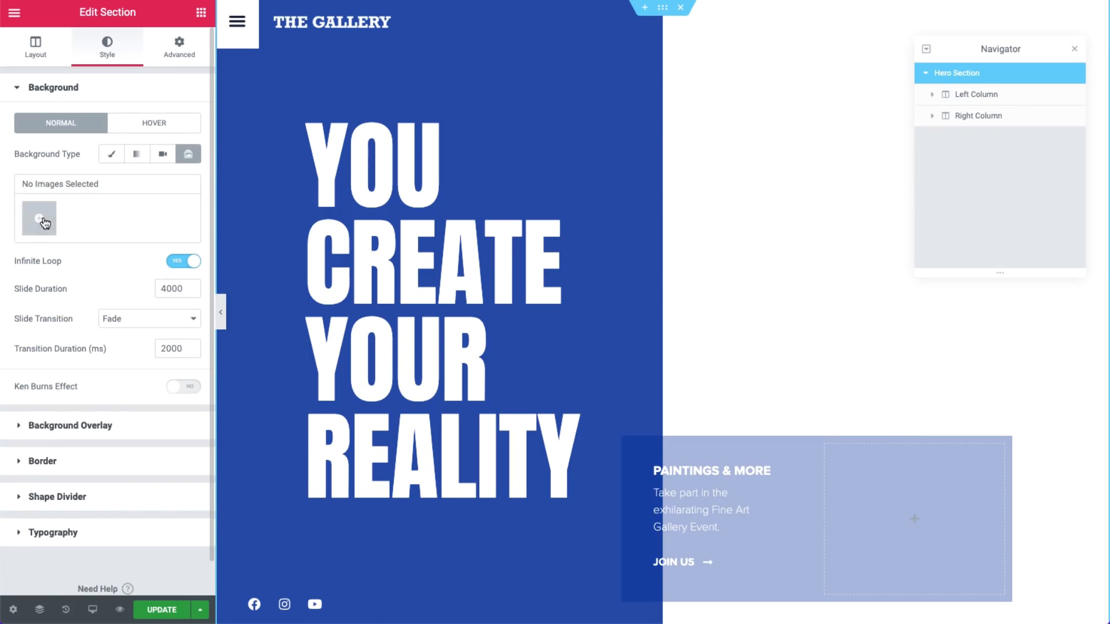
Step: Insert a gallery of the geometric, marbled and paper-fan artworks, with marbled in the middle
{"action": "left_click", "coordinate": [38, 218]}
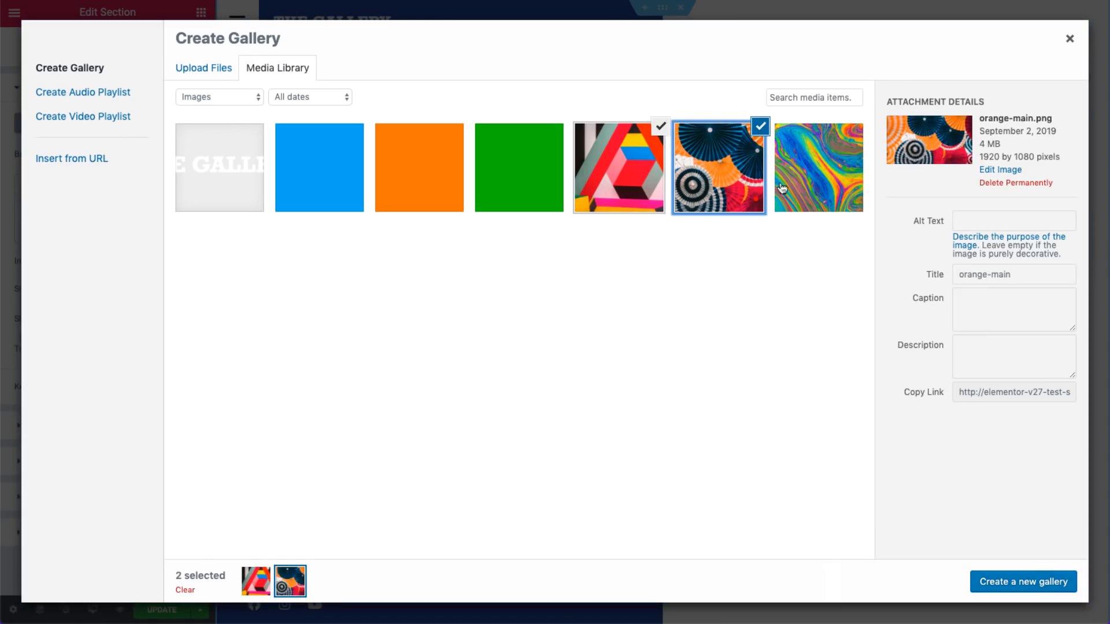
{"action": "left_click", "coordinate": [1022, 581]}
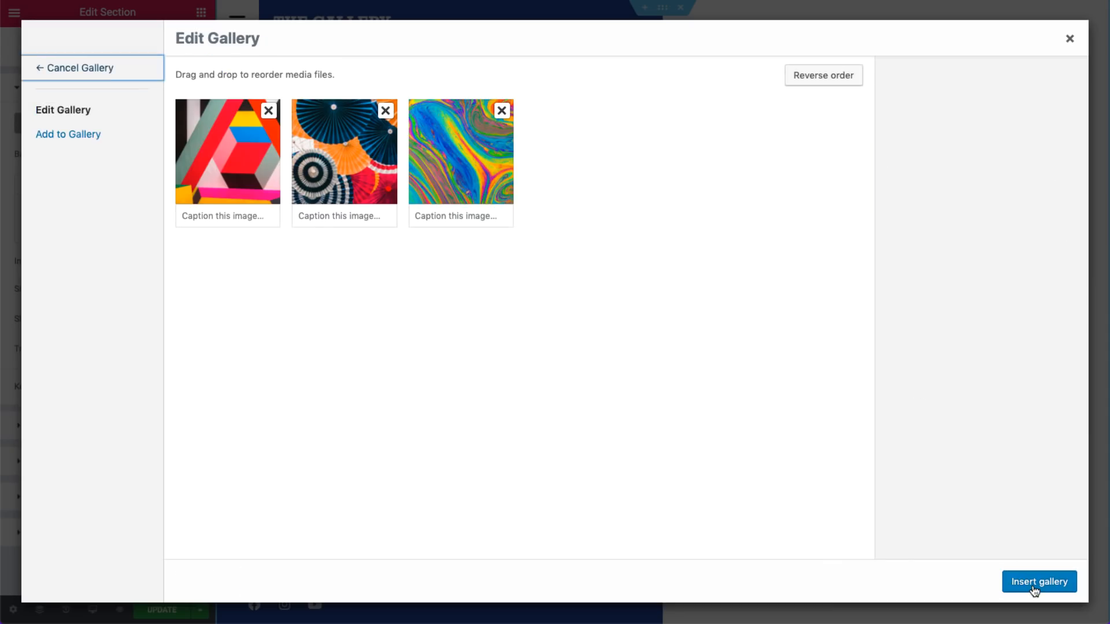
{"action": "left_click_drag", "start_coordinate": [460, 152], "coordinate": [344, 152]}
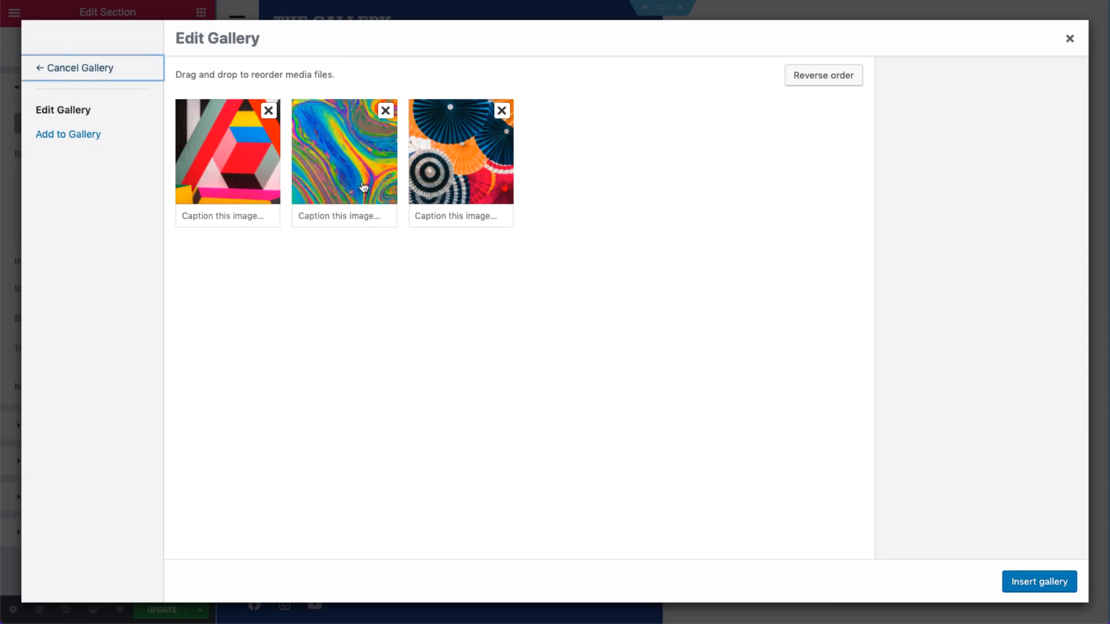
{"action": "left_click", "coordinate": [822, 75]}
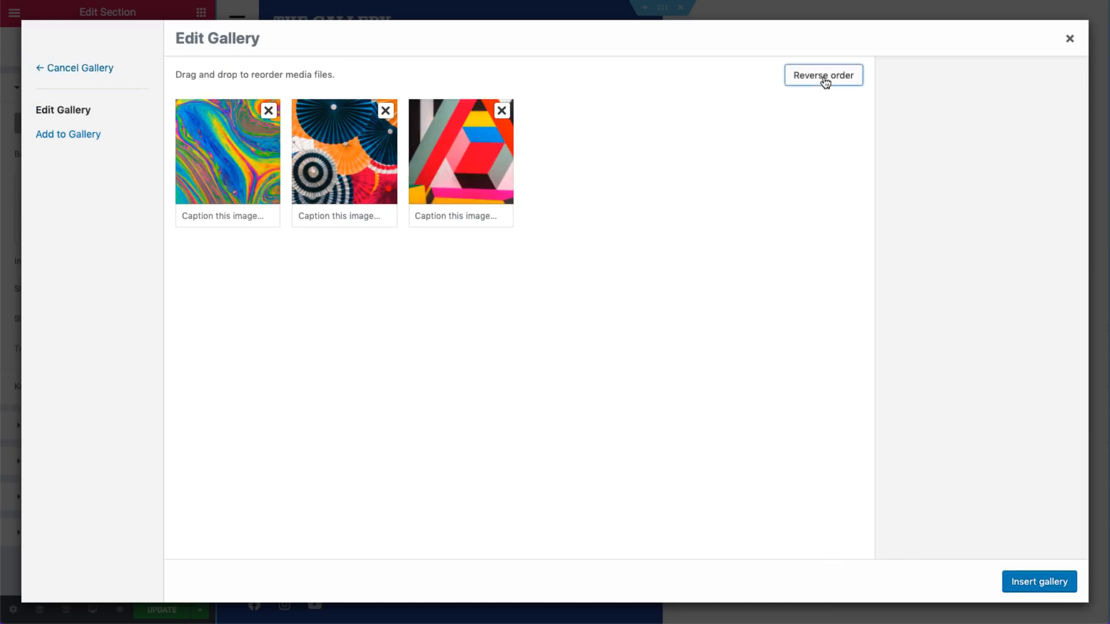
{"action": "left_click", "coordinate": [823, 75]}
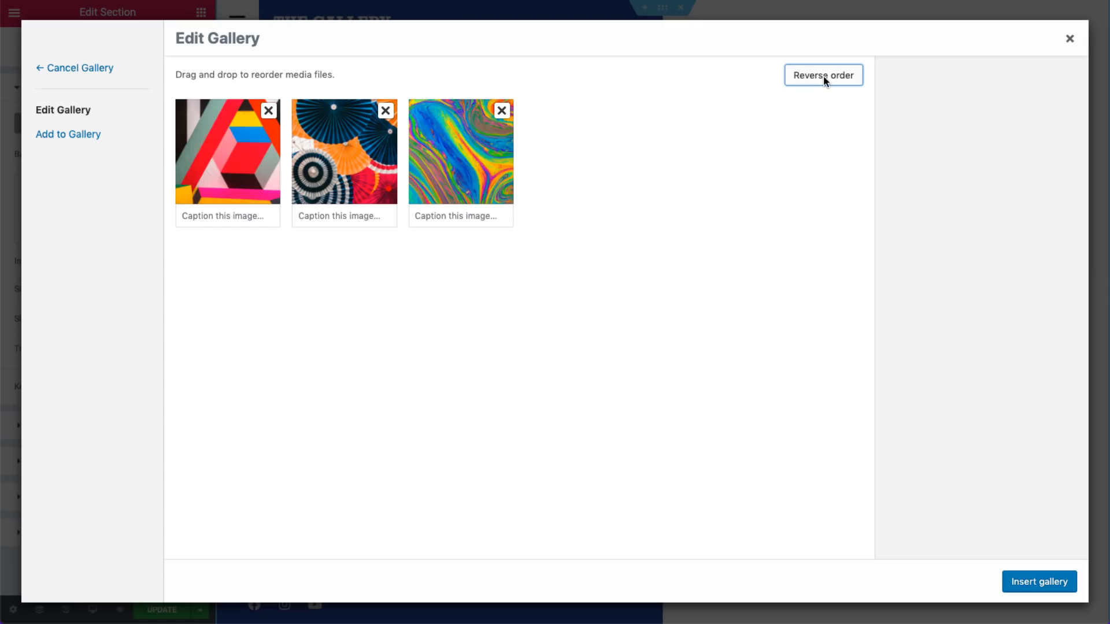
{"action": "left_click", "coordinate": [1038, 581]}
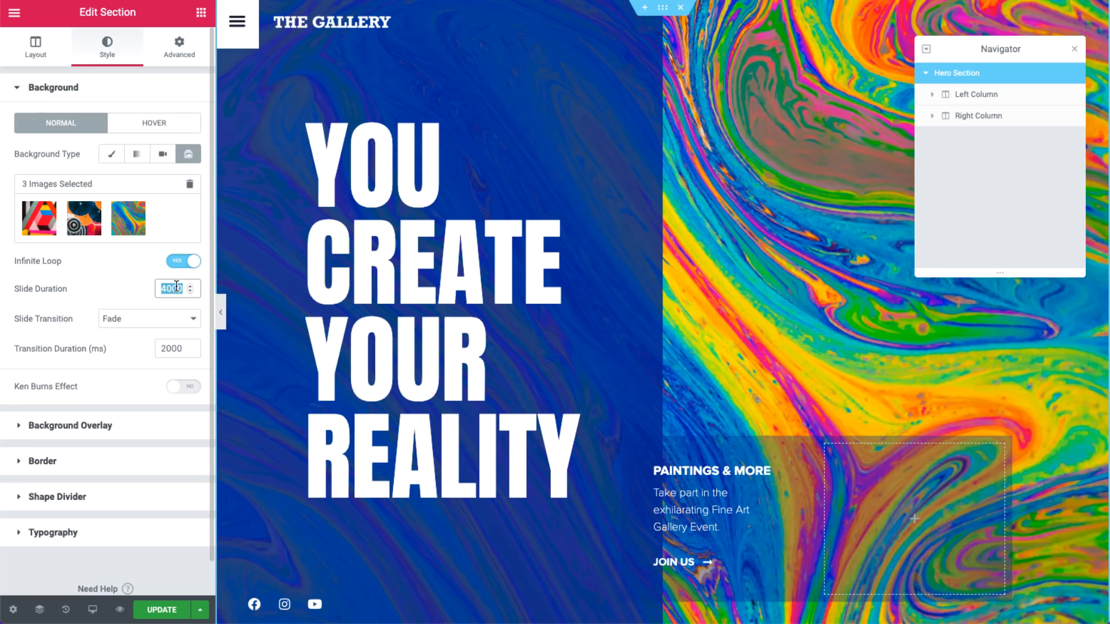
Step: Set the Hero Section slideshow's Slide Duration to 1000 ms
{"action": "type", "text": "1000"}
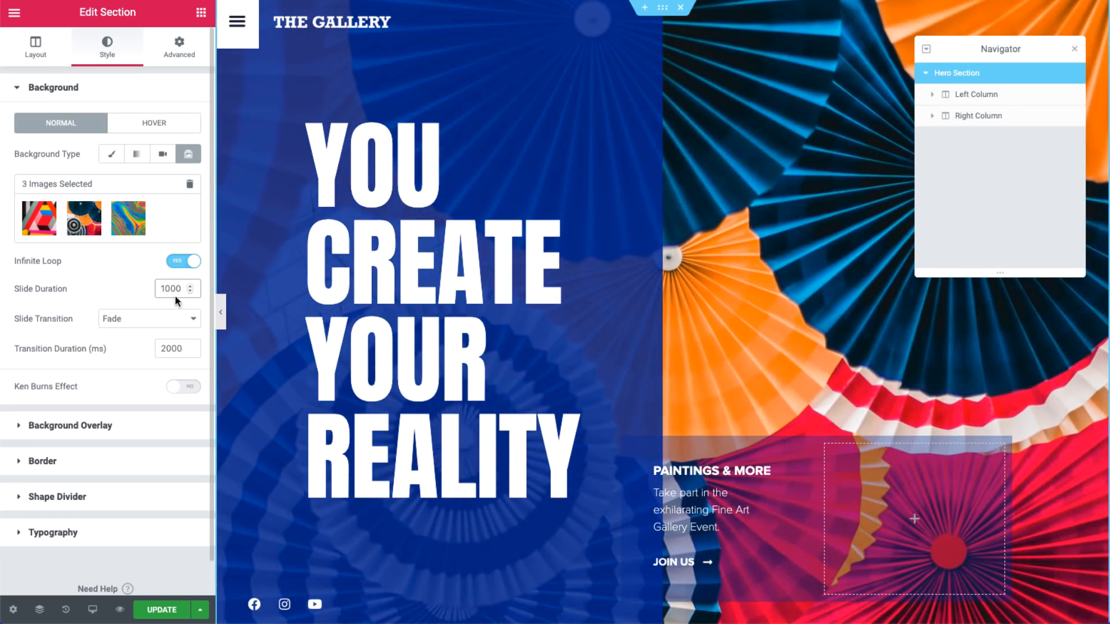
{"action": "left_click", "coordinate": [149, 319]}
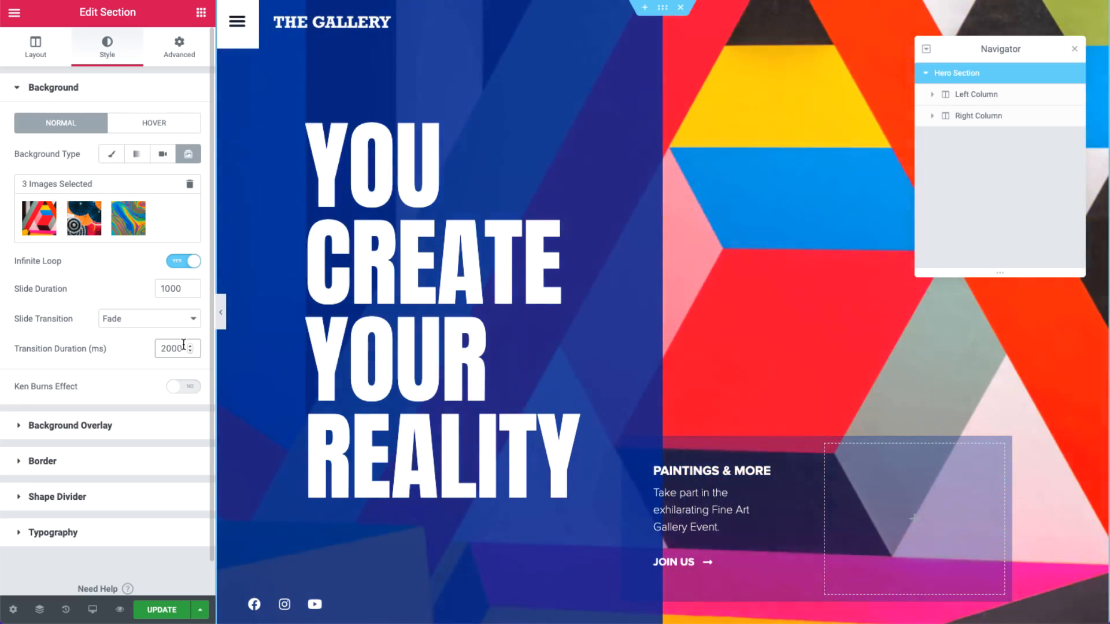
Step: Enable the Ken Burns effect on the Hero Section slideshow with zoom-out direction
{"action": "left_click", "coordinate": [183, 387]}
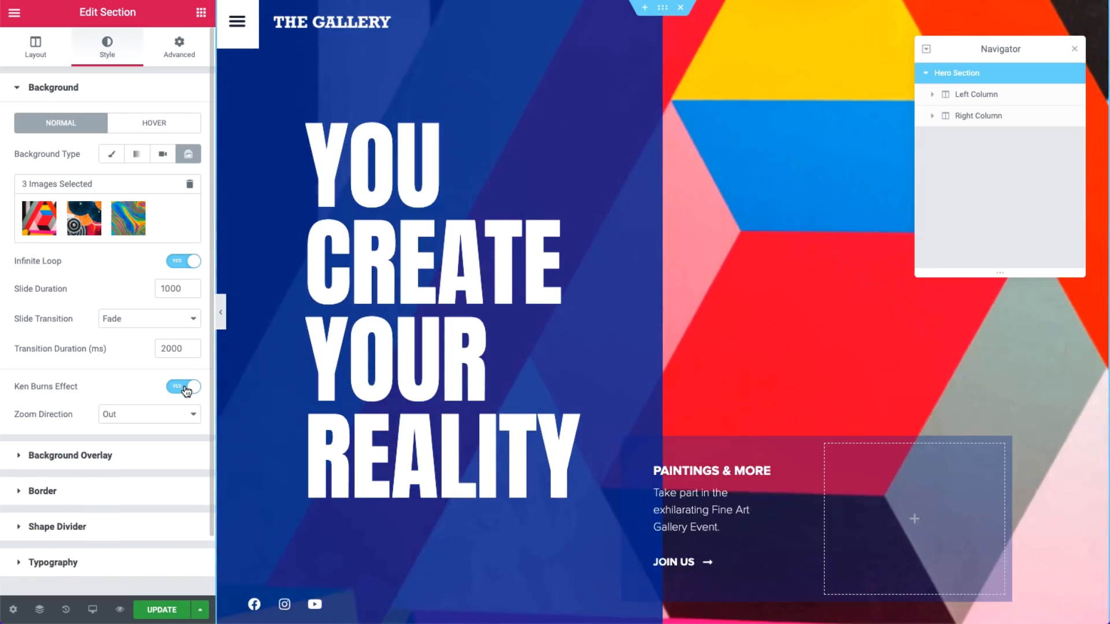
{"action": "left_click", "coordinate": [148, 414]}
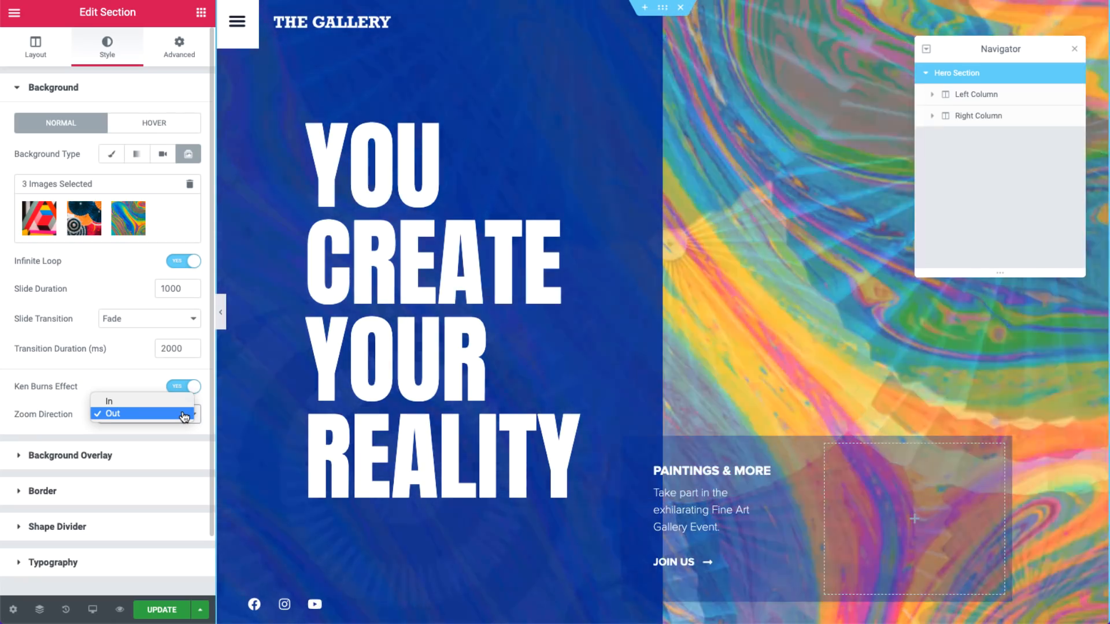
{"action": "left_click", "coordinate": [113, 414]}
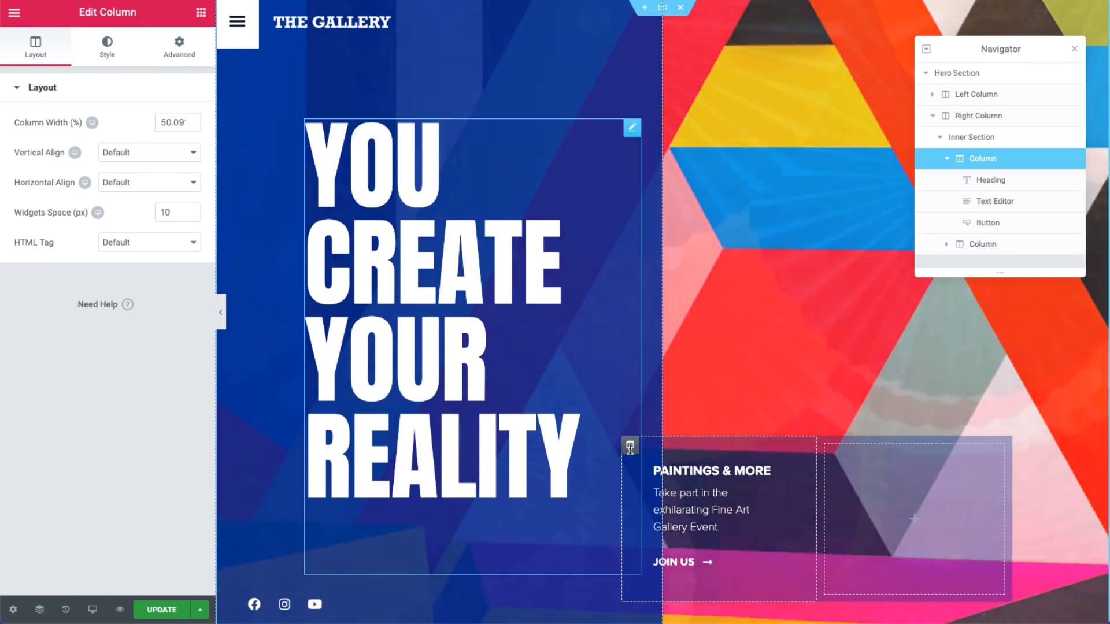
Step: Build a slideshow gallery of blue, orange and green squares for the column background
{"action": "left_click", "coordinate": [106, 47]}
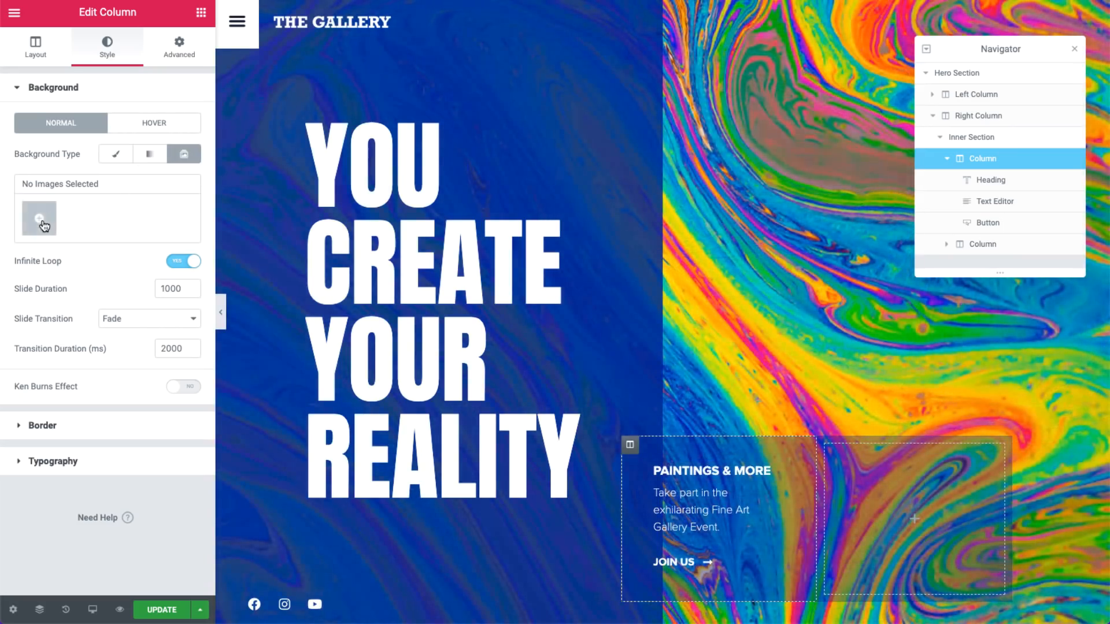
{"action": "left_click", "coordinate": [38, 218]}
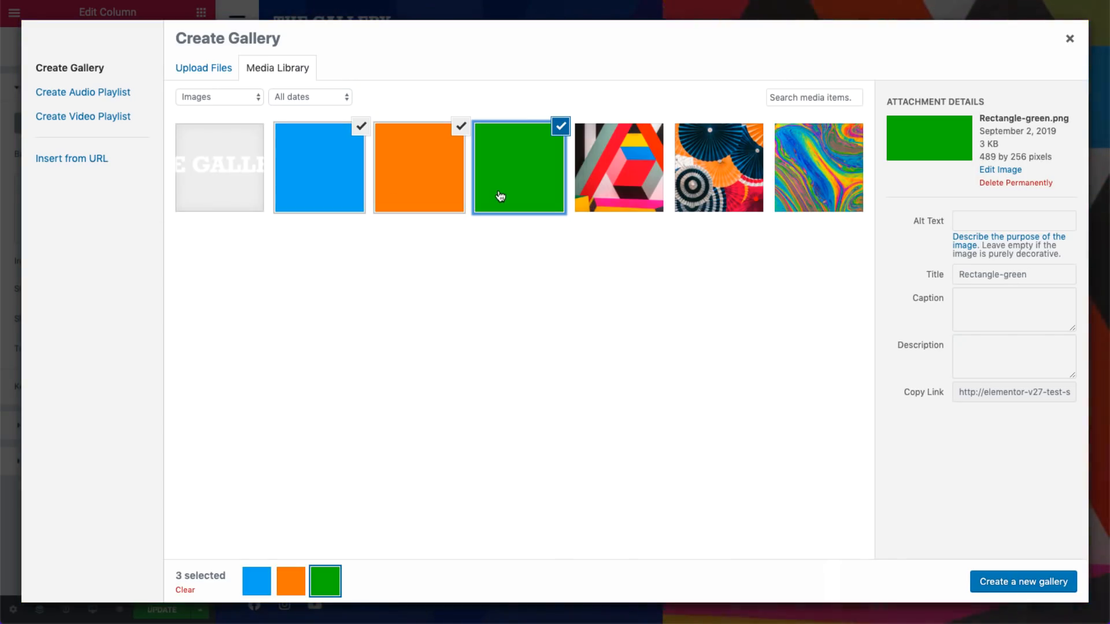
{"action": "left_click", "coordinate": [1022, 581]}
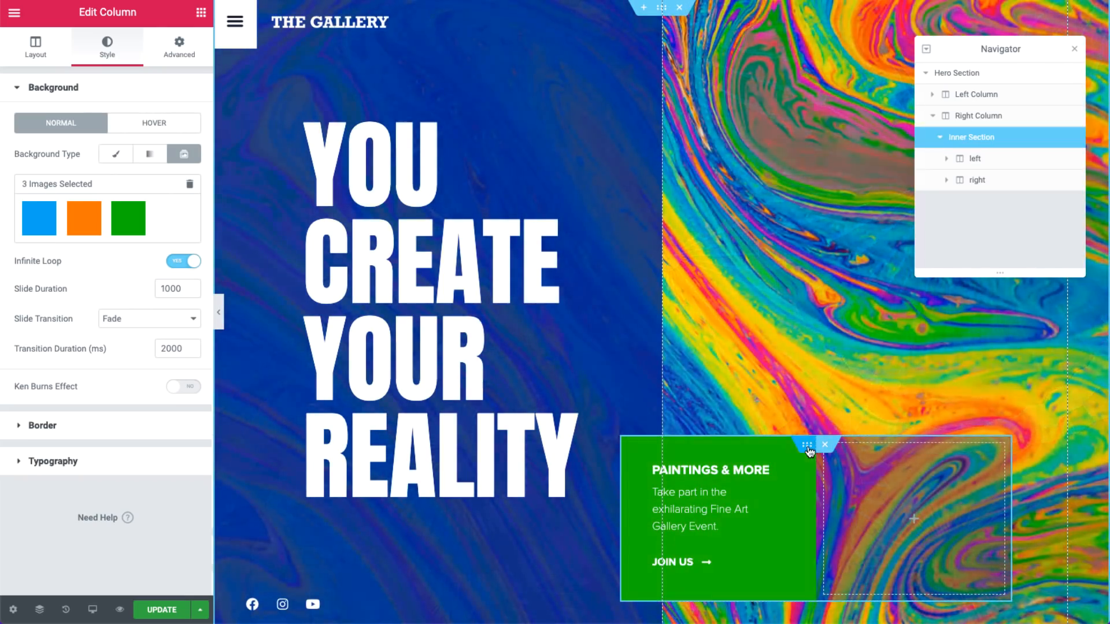
{"action": "left_click", "coordinate": [160, 154]}
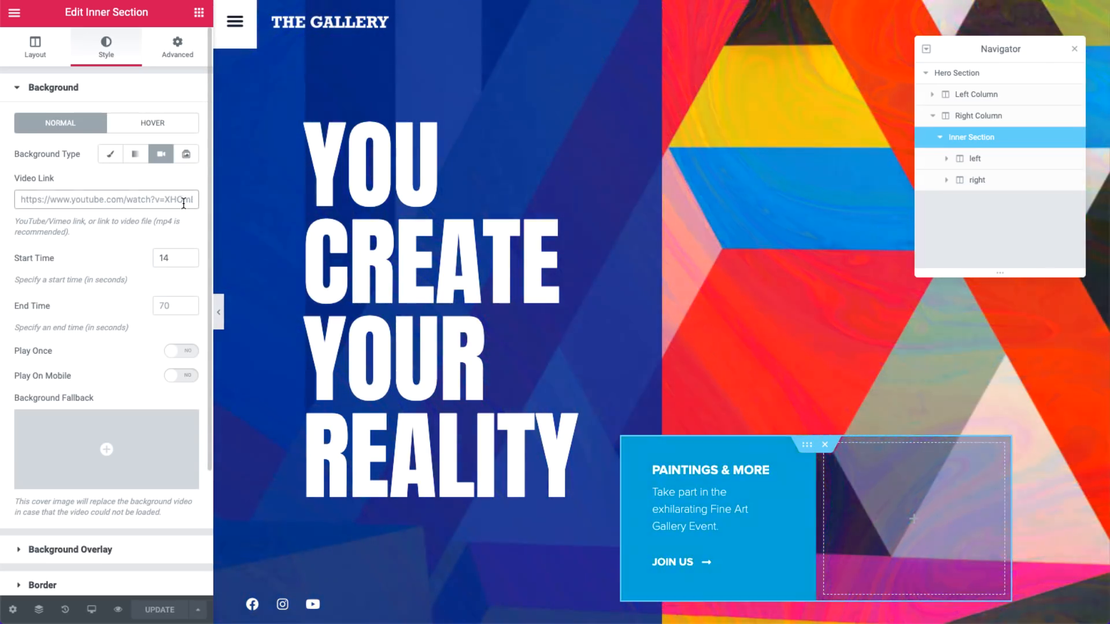
{"action": "type", "text": "https://vimeo.com/96823476"}
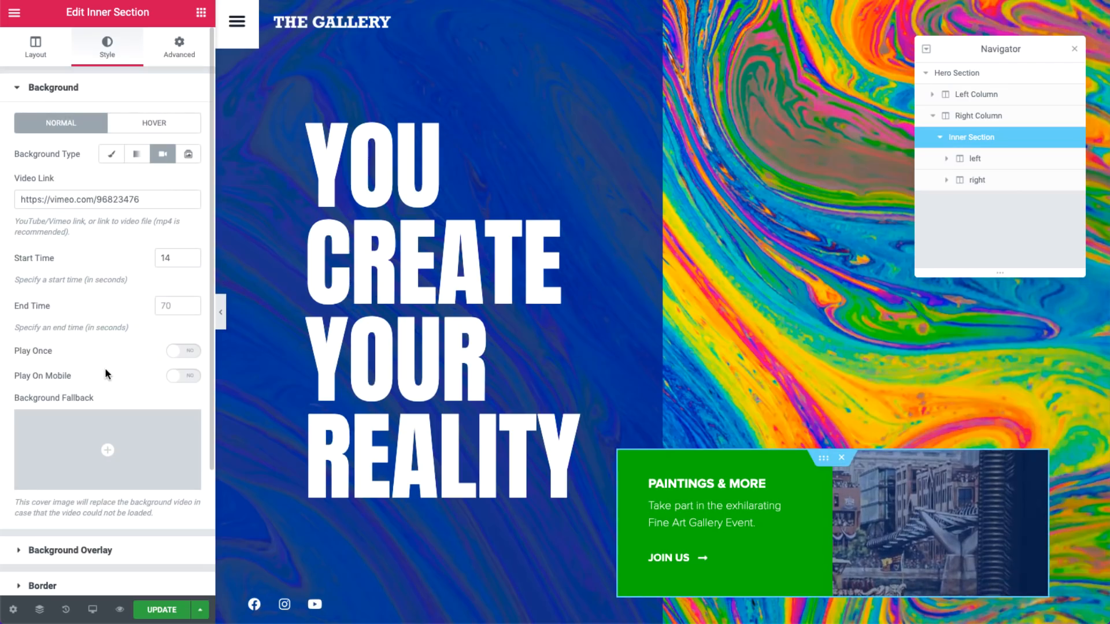
Step: Enable Play On Mobile for the background video and preview in Mobile view
{"action": "left_click", "coordinate": [183, 375]}
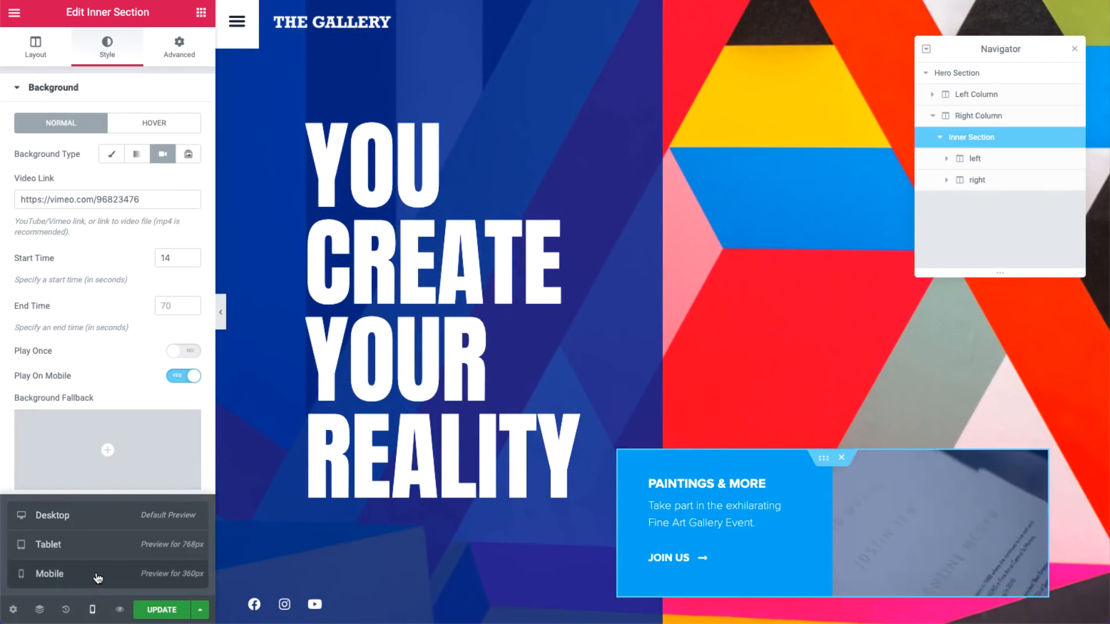
{"action": "left_click", "coordinate": [50, 573]}
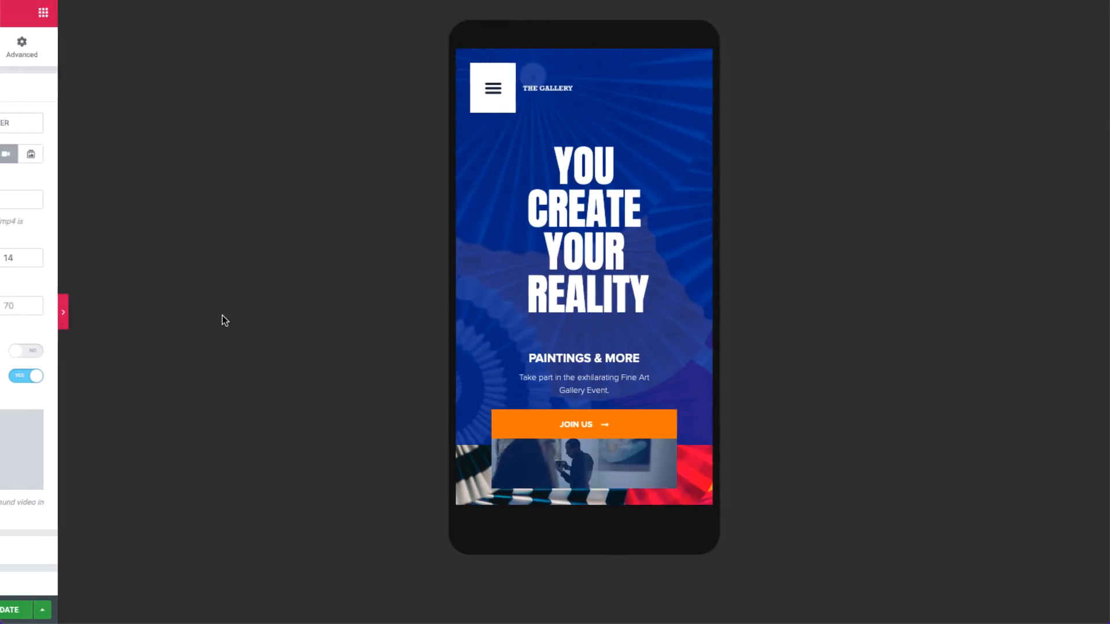